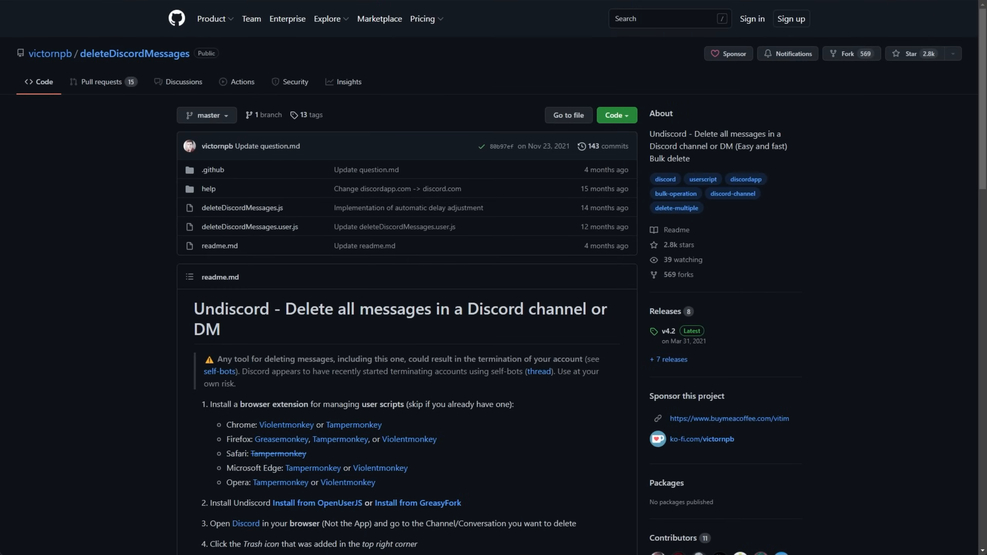
Add the Tampermonkey extension to Chrome from the readme's Chrome Web Store link and confirm it.
scroll("down", 3)
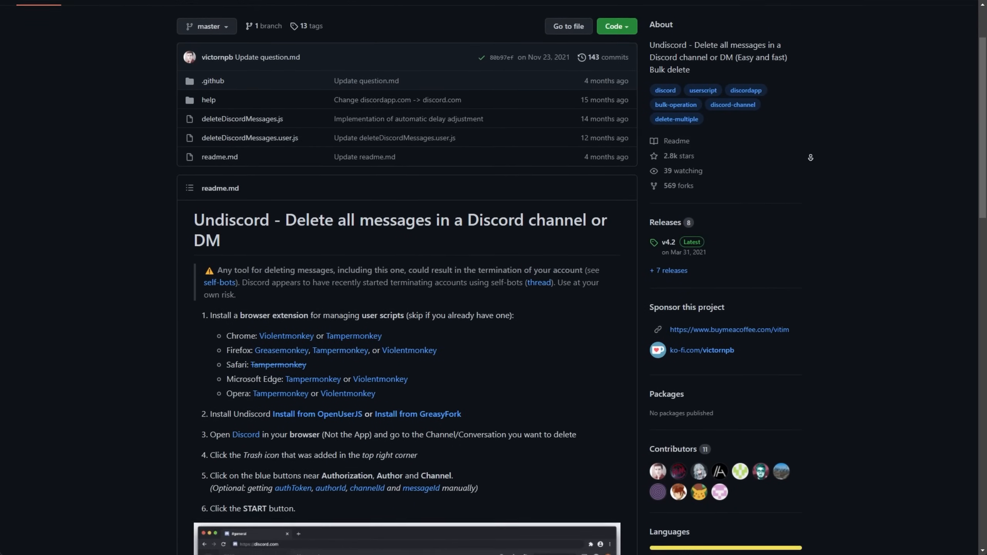
scroll("down", 3)
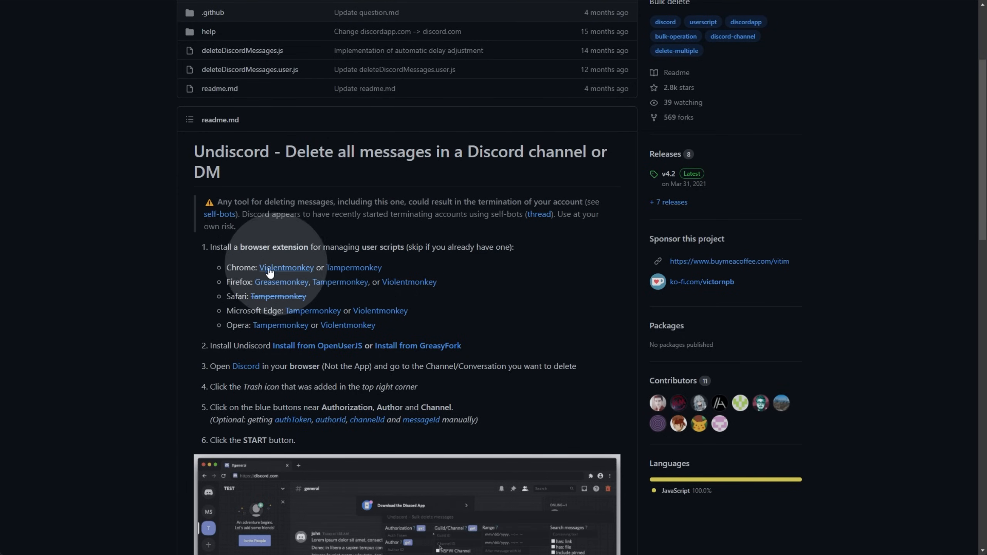
mouse_move(332, 304)
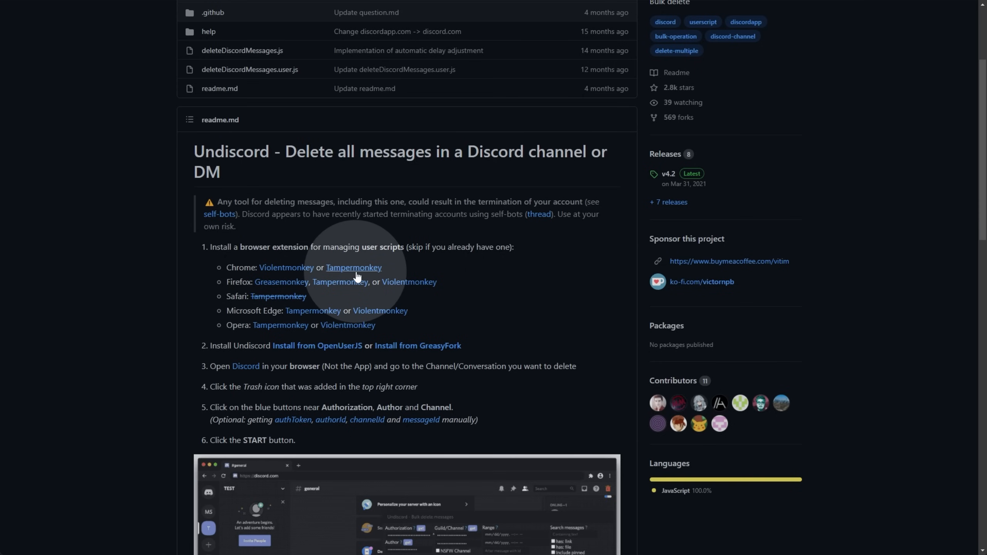
mouse_move(379, 293)
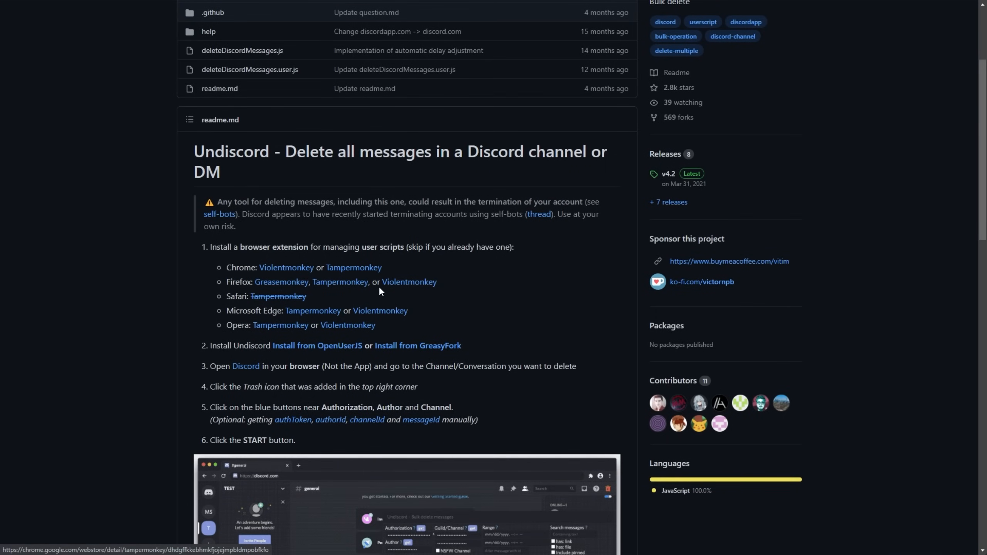
left_click(353, 267)
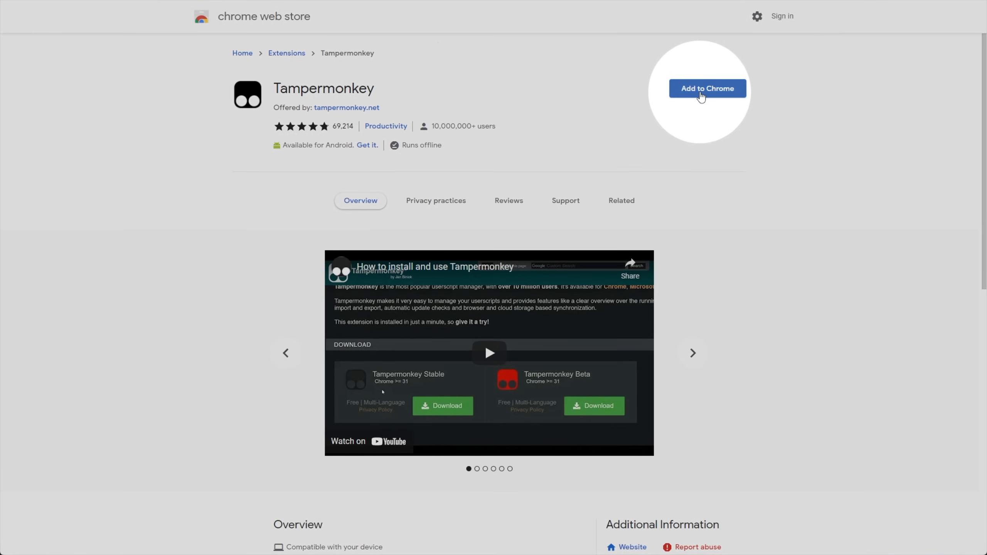
left_click(708, 88)
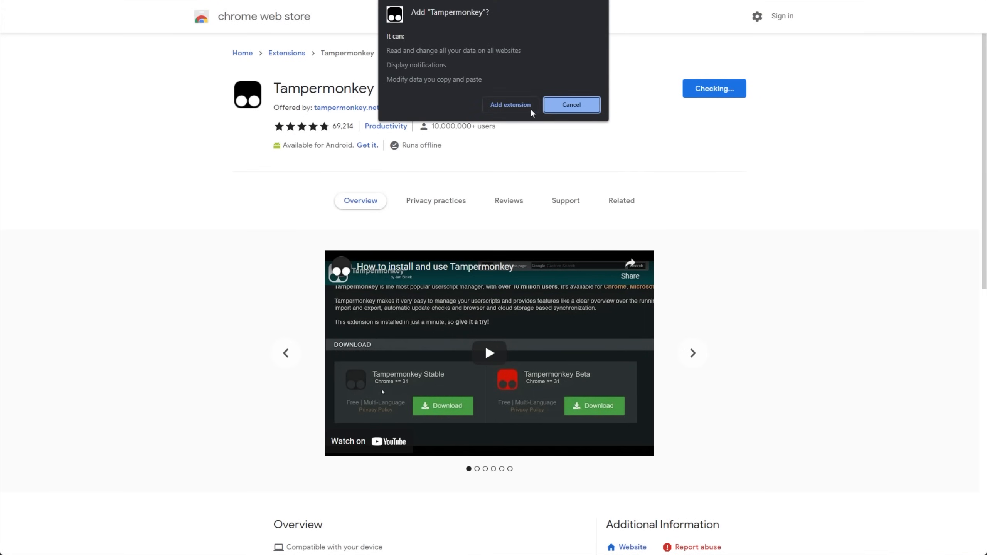
left_click(510, 104)
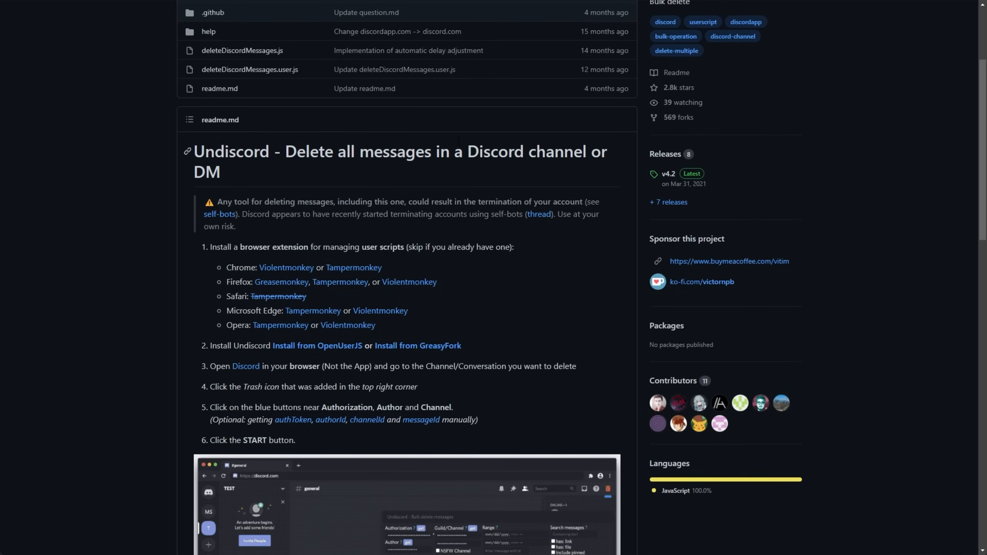
Follow the readme's 'Install from GreasyFork' link to Undiscord's Greasy Fork page.
scroll("down", 3)
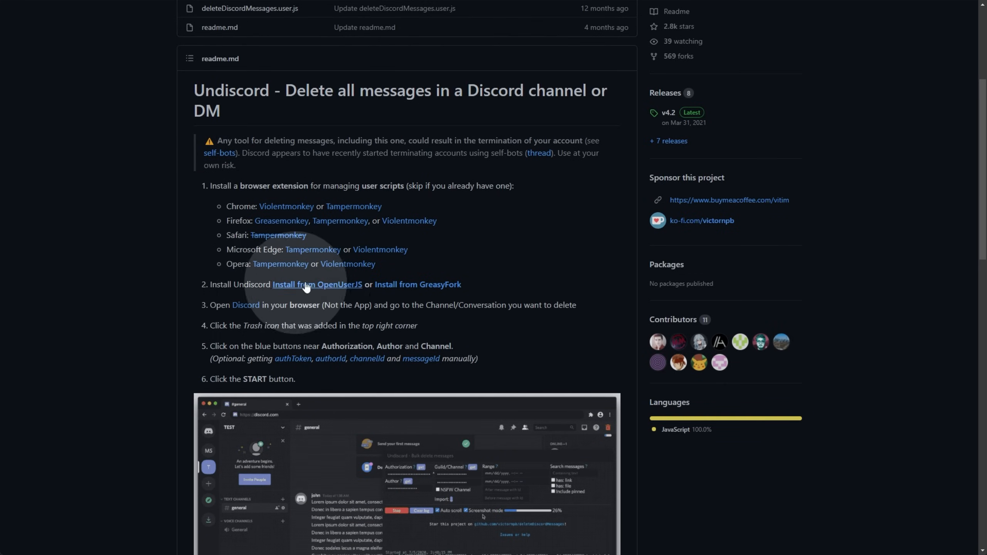
mouse_move(434, 288)
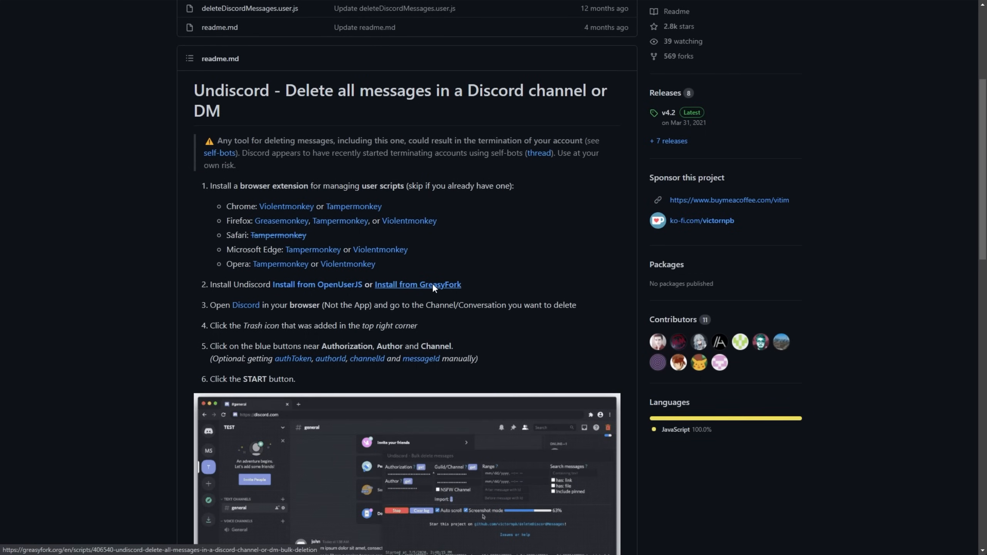
left_click(418, 285)
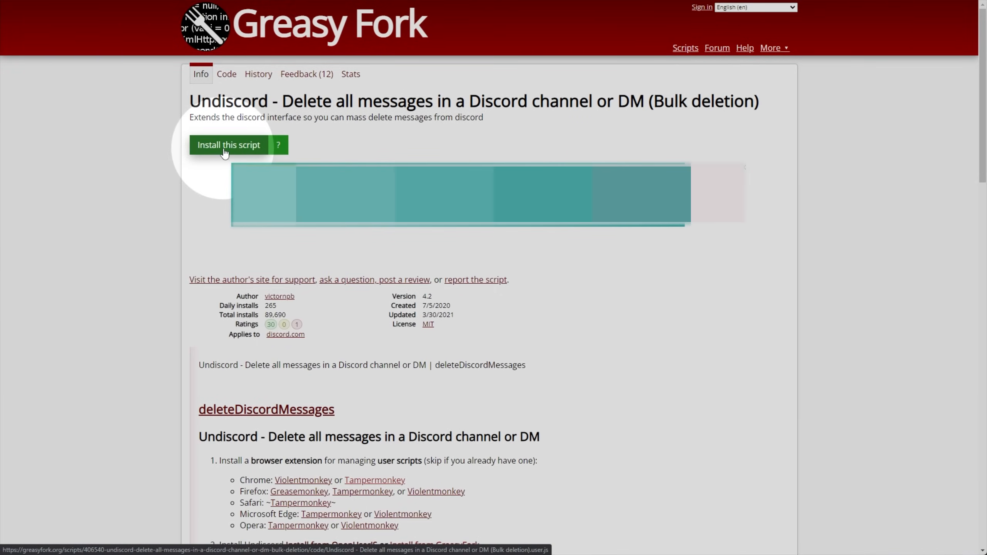
Start installing the Undiscord userscript from its Greasy Fork page.
left_click(228, 145)
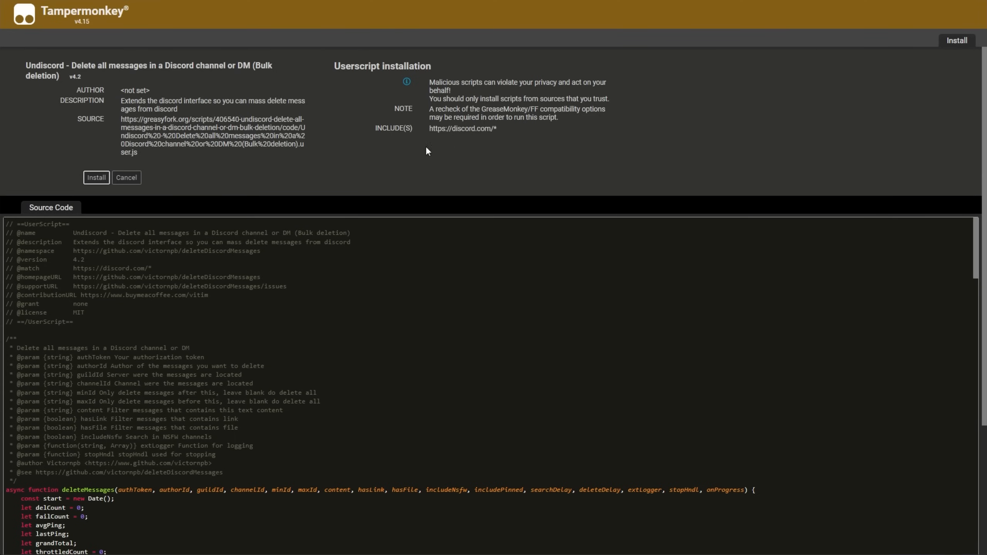
scroll("down", 3)
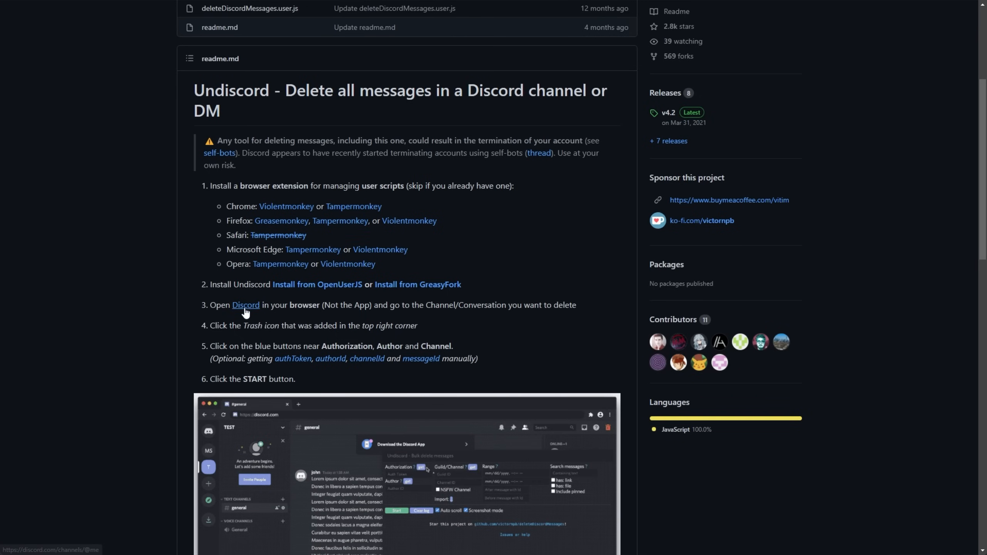
Open Discord, pin Tampermonkey to the toolbar and show its script menu for the site.
left_click(246, 306)
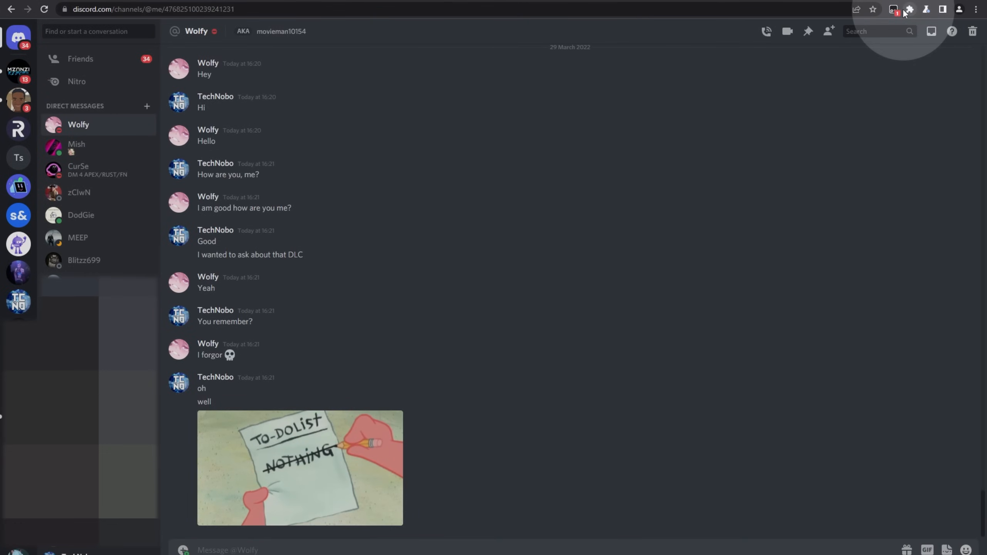
mouse_move(893, 9)
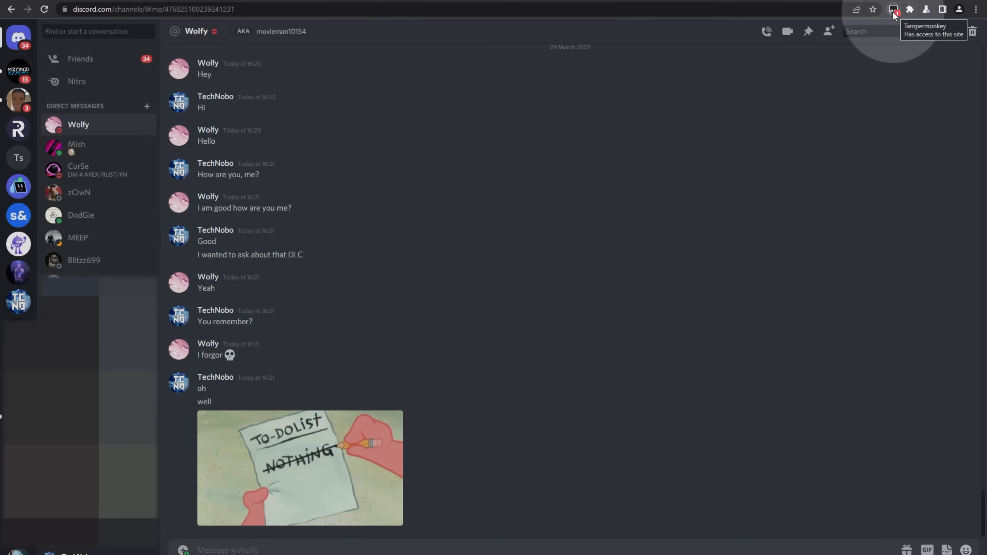
left_click(910, 9)
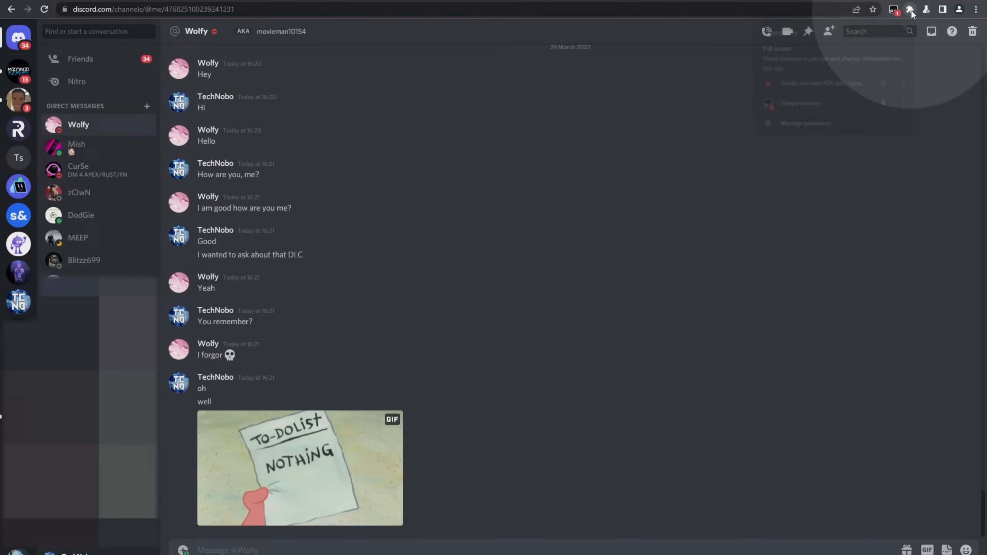
left_click(912, 9)
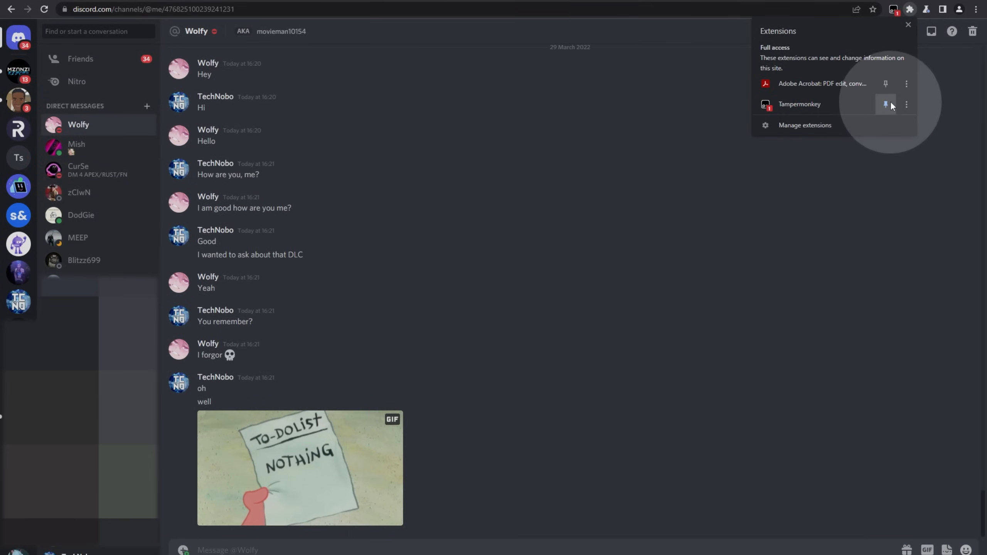
left_click(886, 104)
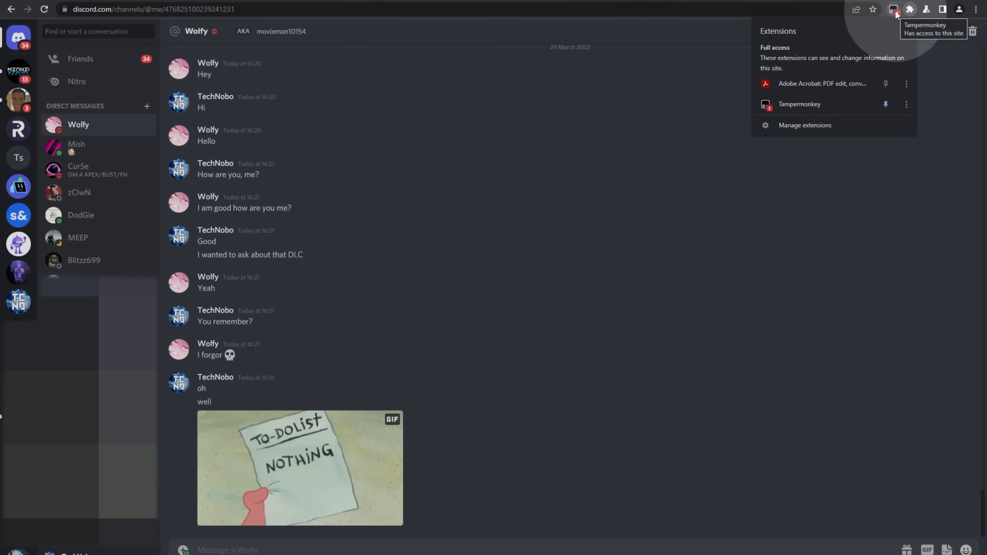
left_click(894, 10)
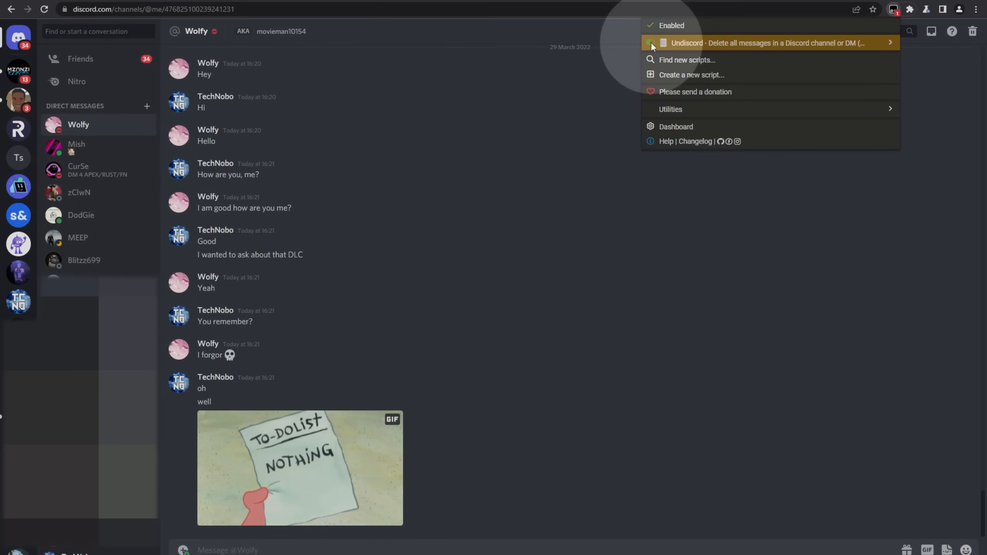
mouse_move(689, 127)
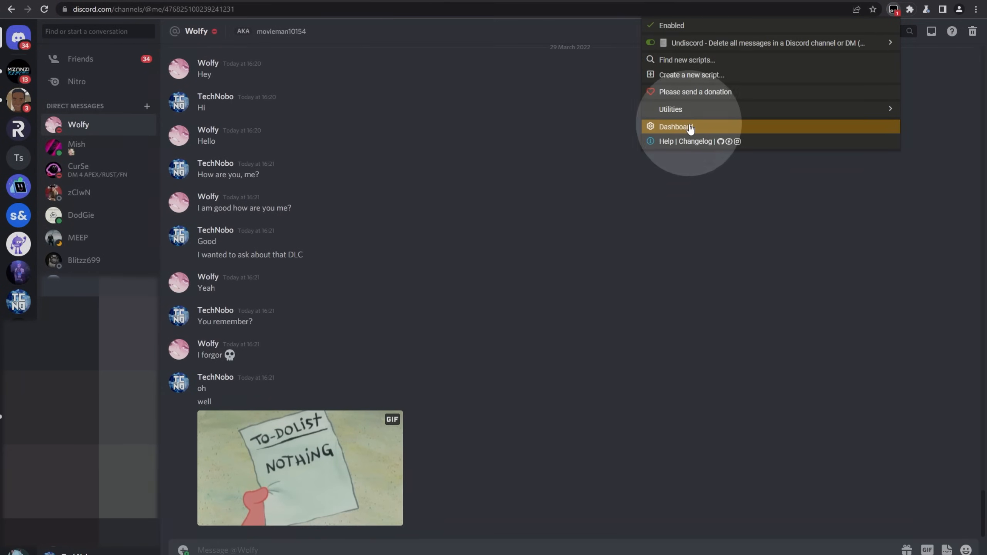
Show Undiscord's bulk-delete panel via the trash icon in Discord's top bar.
left_click(676, 126)
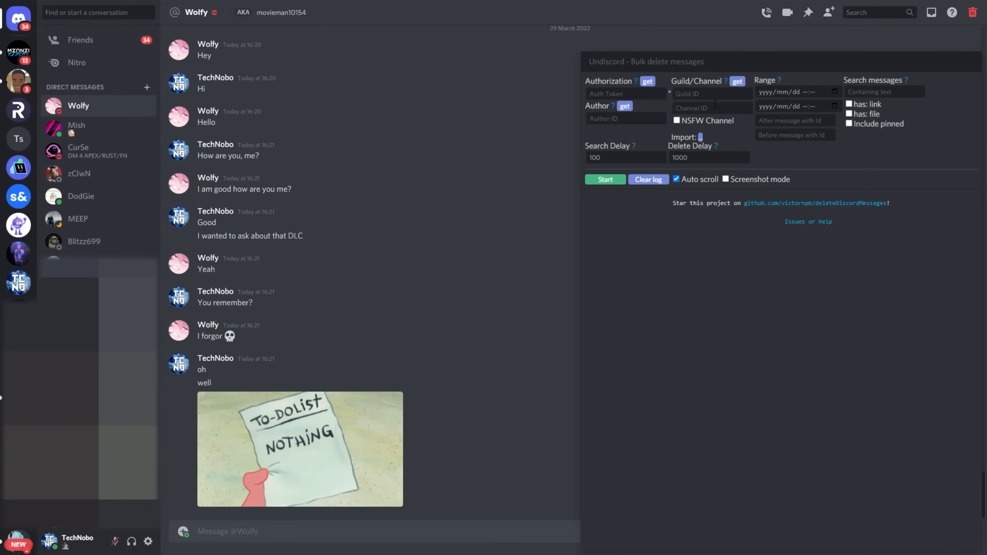
mouse_move(733, 226)
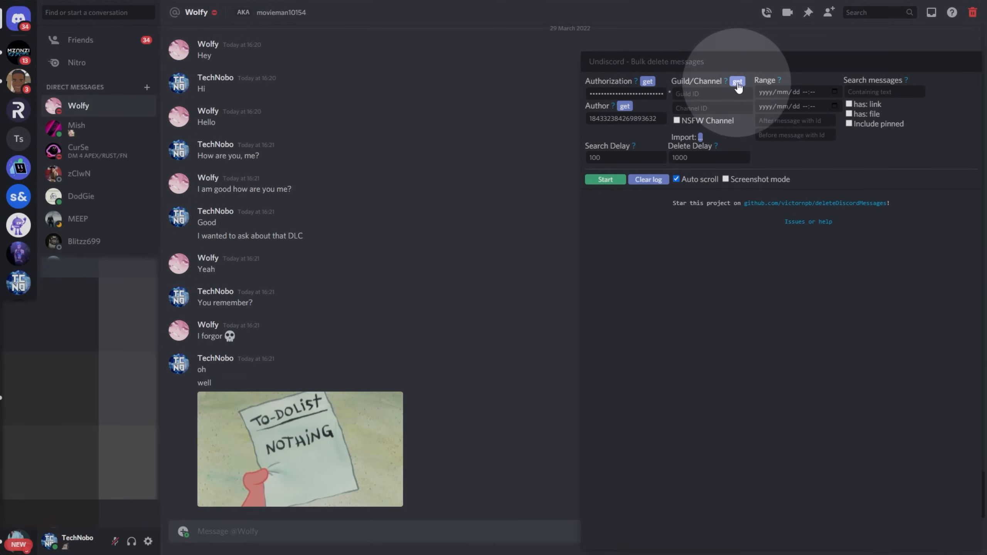
left_click(737, 81)
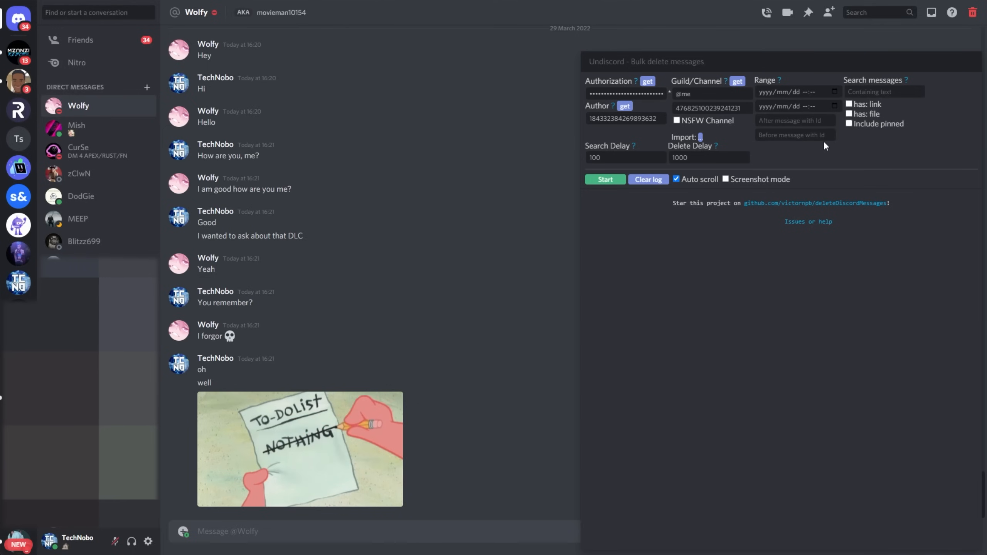
left_click(738, 81)
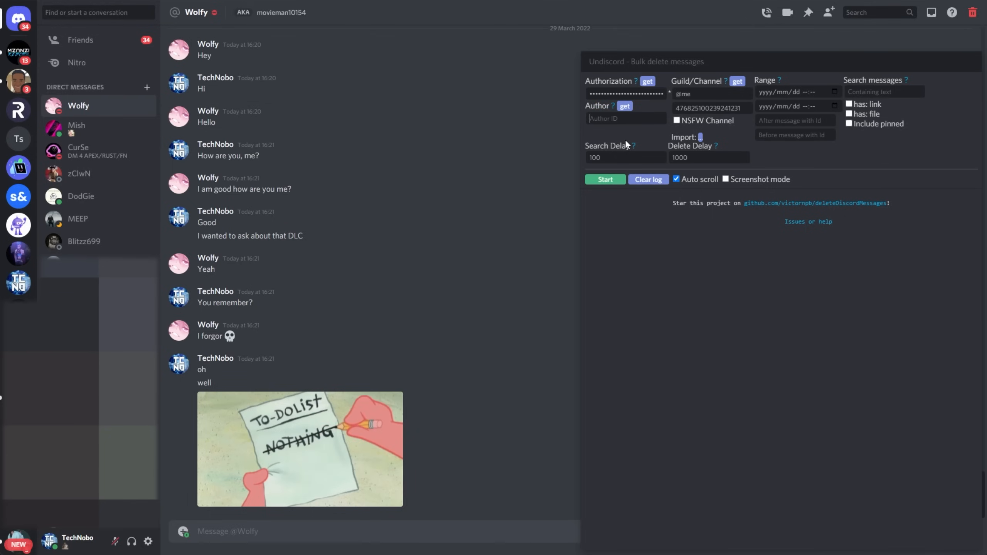
type("184332384269893632")
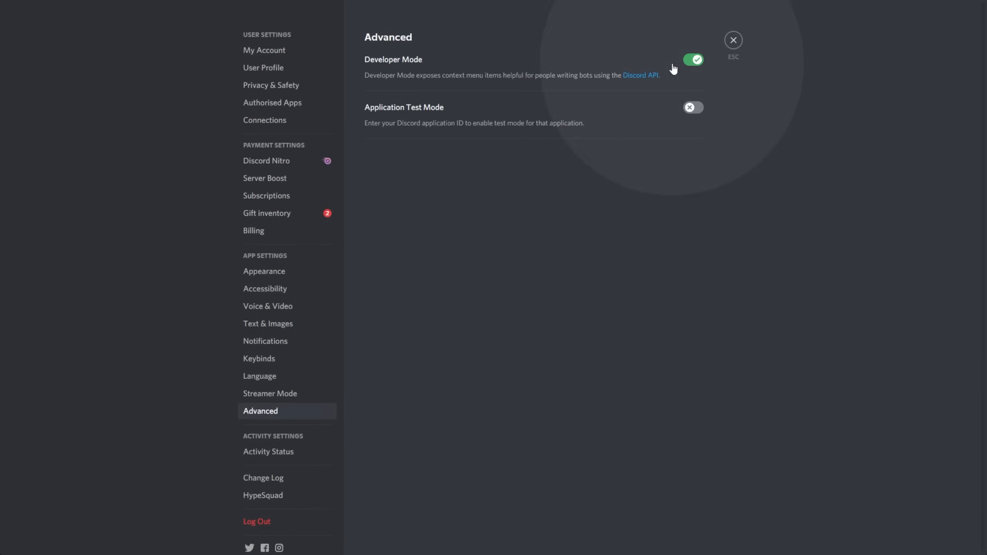
mouse_move(733, 40)
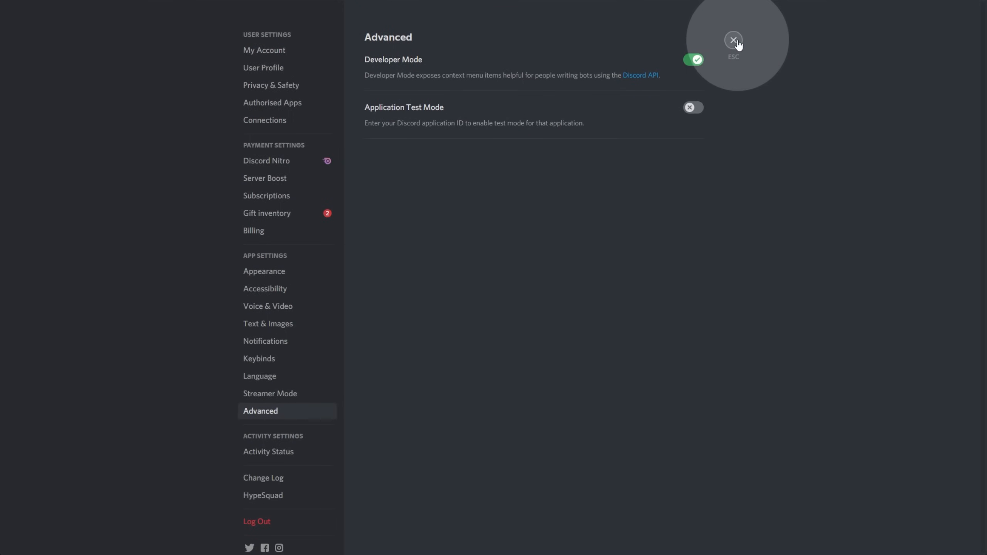
Close settings and bring up a message's context menu in the DM conversation.
left_click(733, 39)
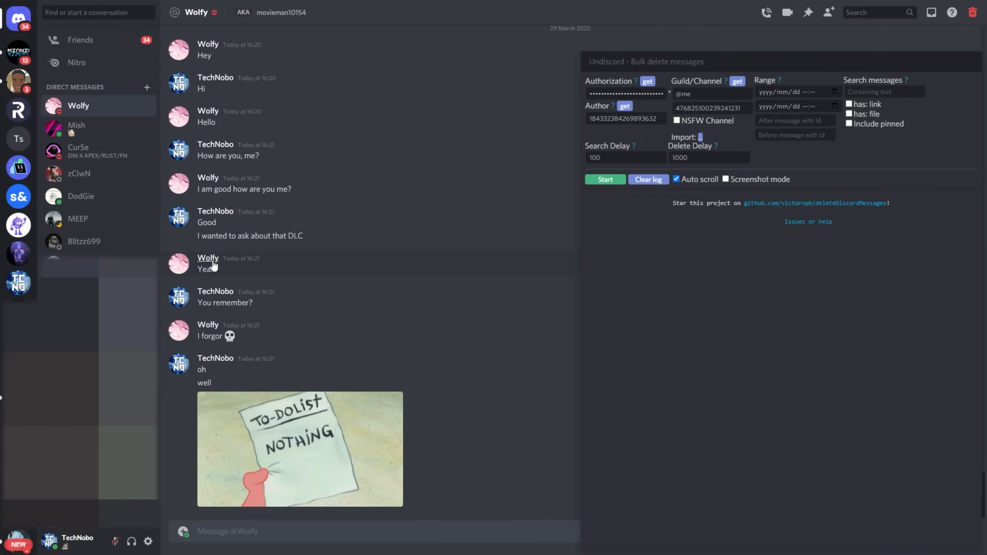
right_click(208, 258)
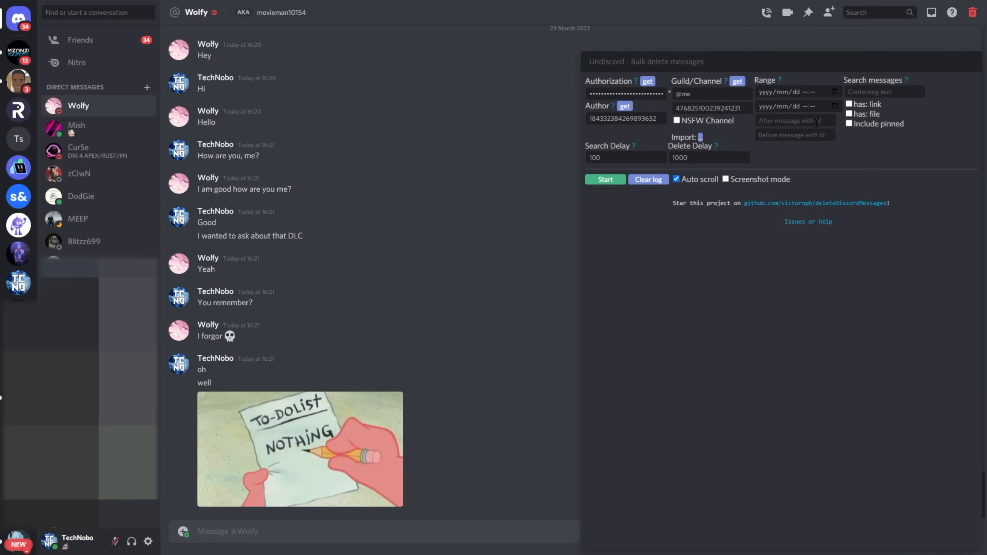
type("958370157095428206")
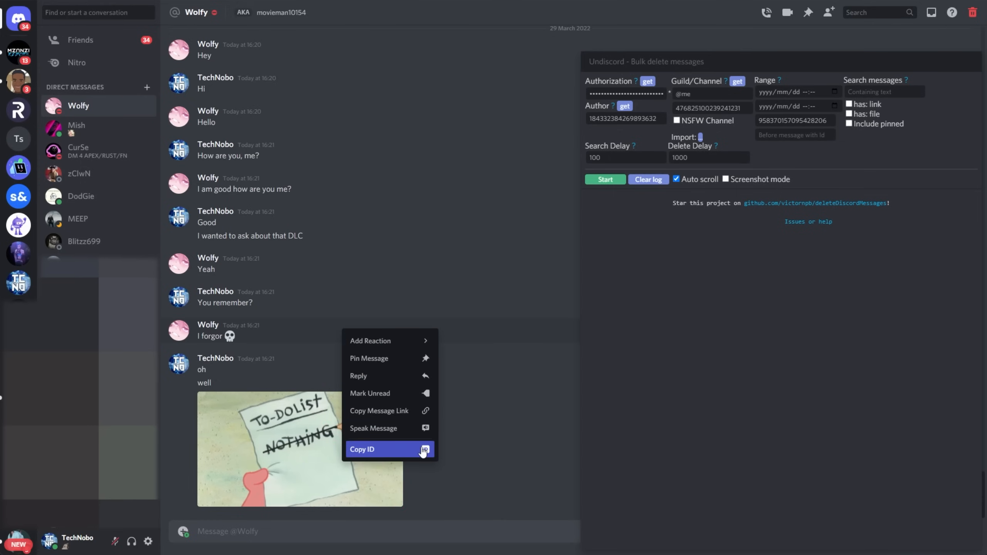
left_click(377, 449)
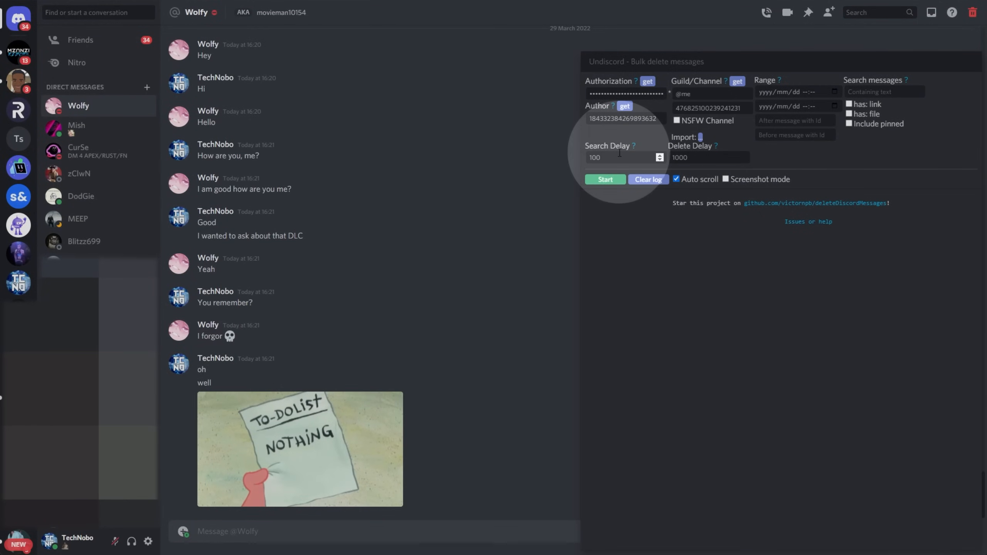
mouse_move(698, 161)
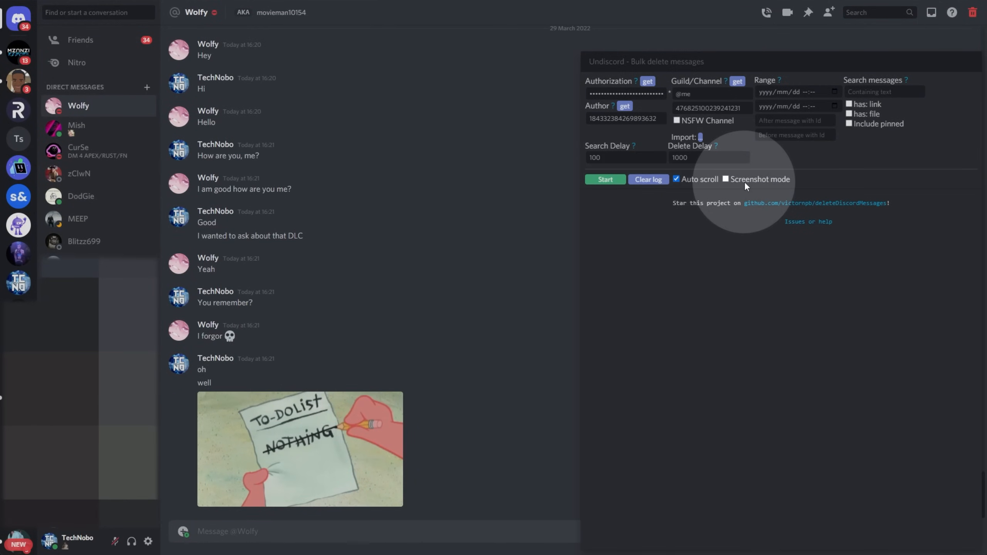
mouse_move(726, 178)
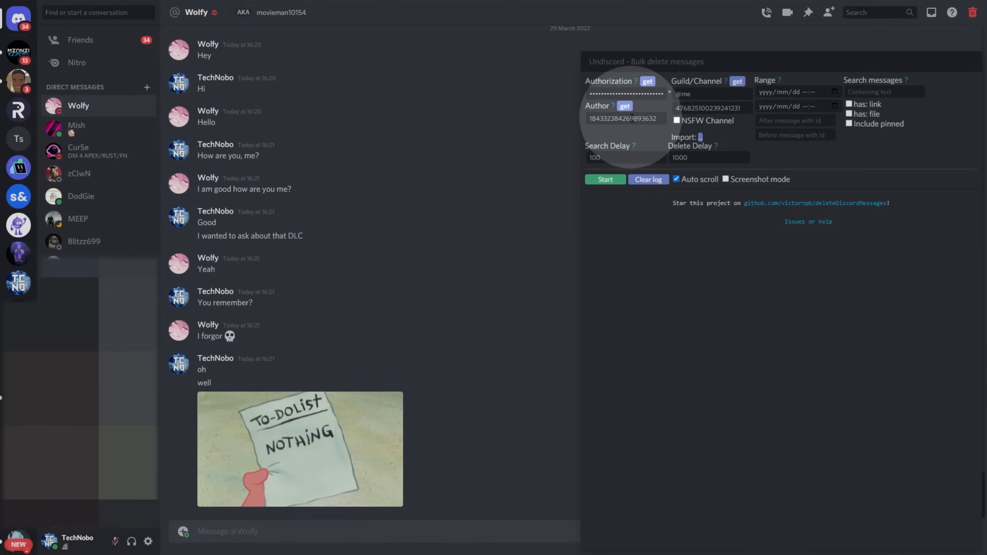
Start and confirm the bulk-delete run, then stop it after 6 messages are removed.
left_click(605, 179)
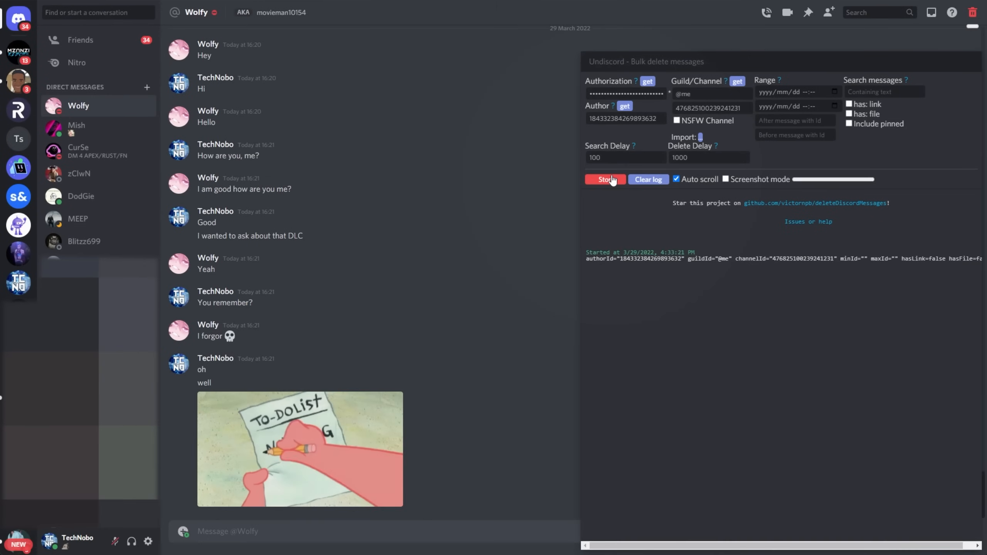
left_click(606, 179)
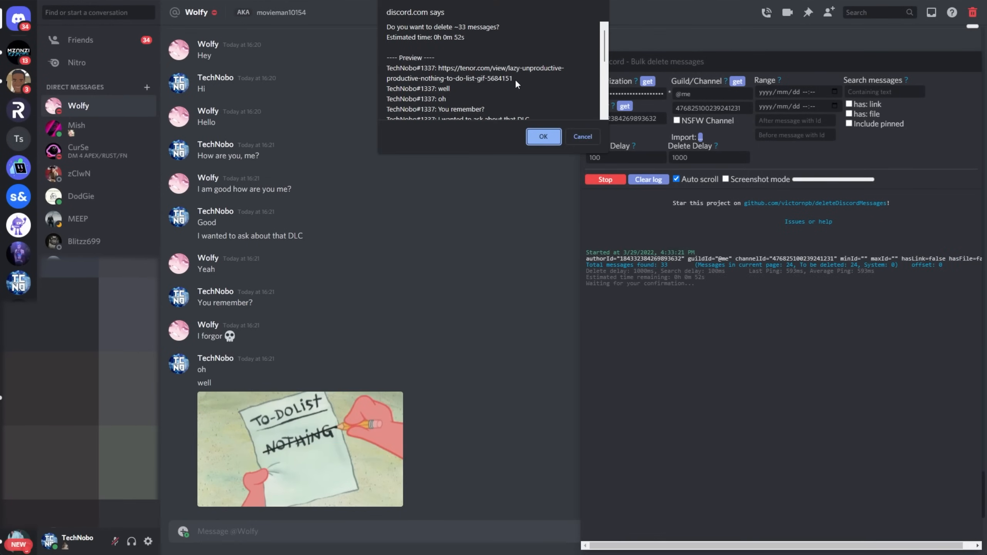
left_click(544, 136)
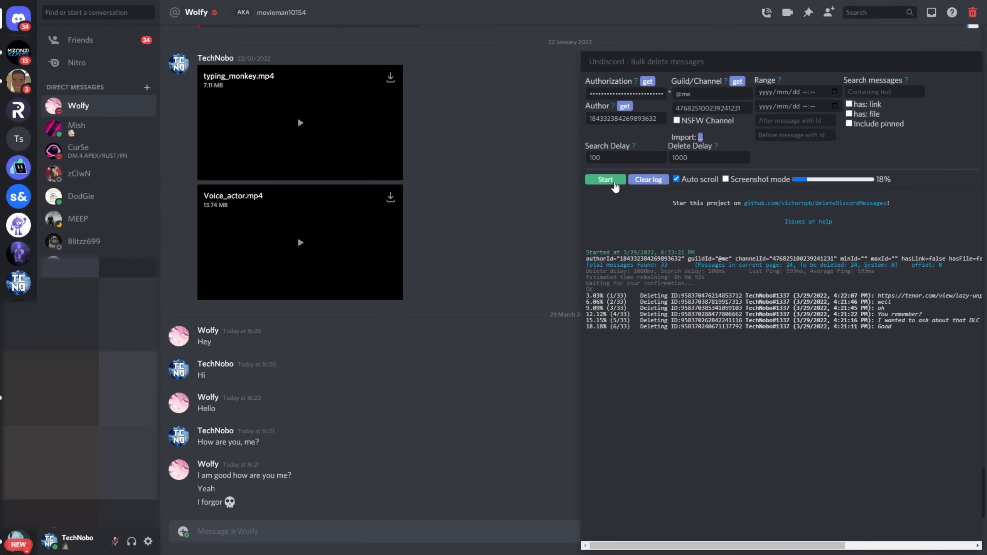
left_click(604, 179)
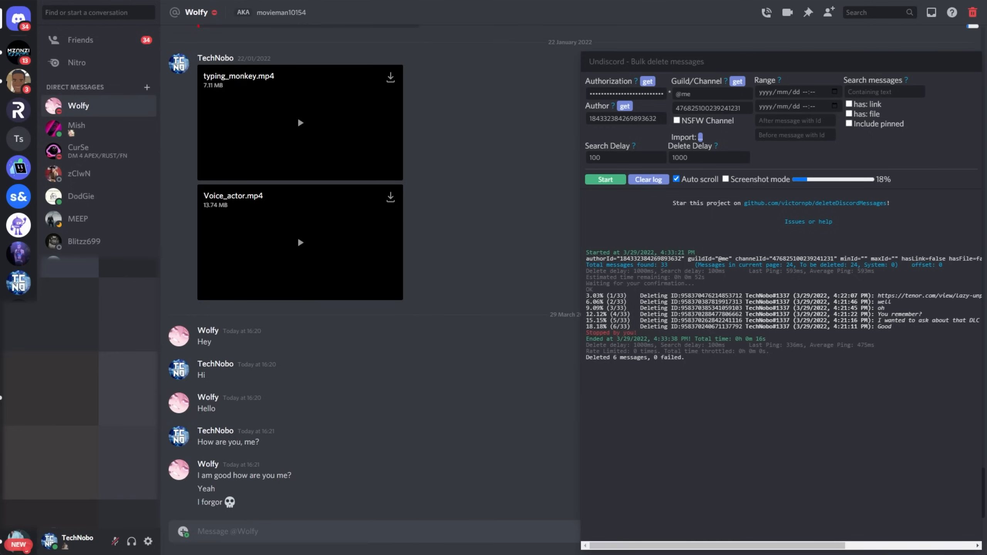
mouse_move(667, 273)
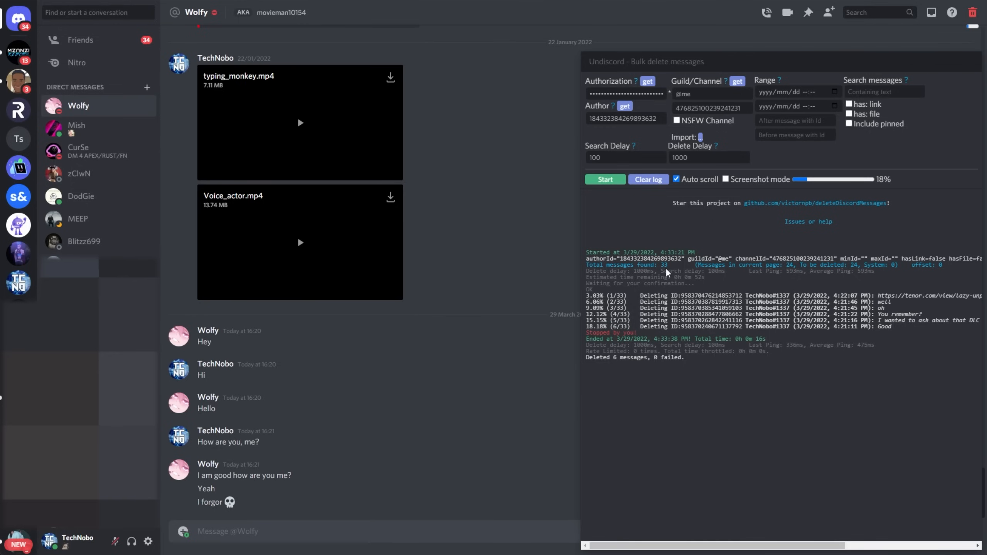
mouse_move(632, 244)
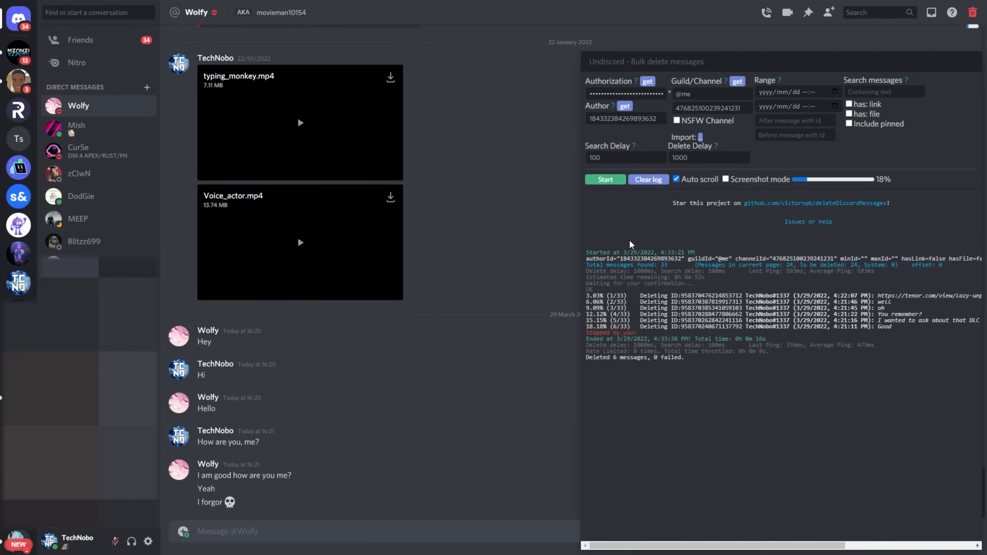